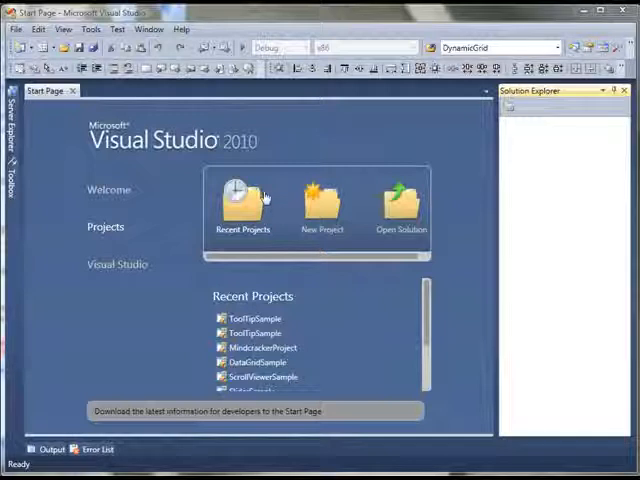
mouse_move(240, 204)
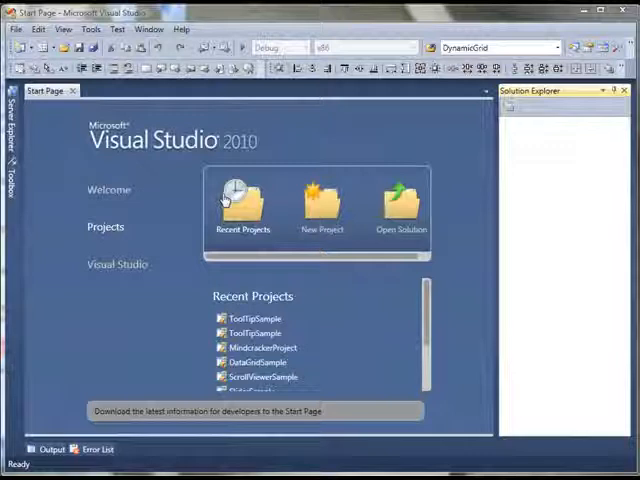
mouse_move(372, 252)
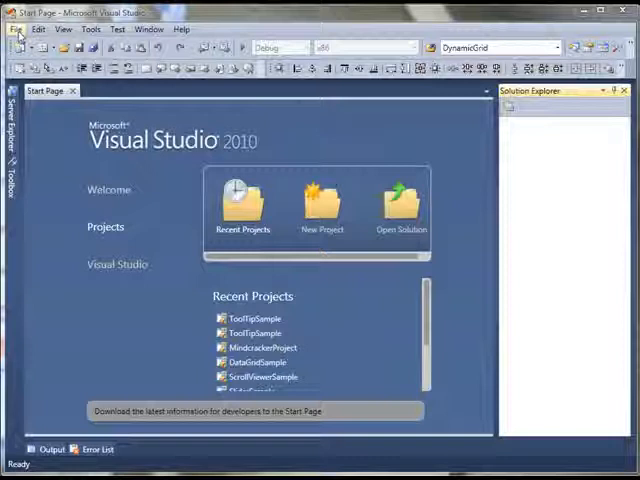
Create a new Visual C# WPF Application project named ViewBoxSample via File > New > Project.
click(16, 28)
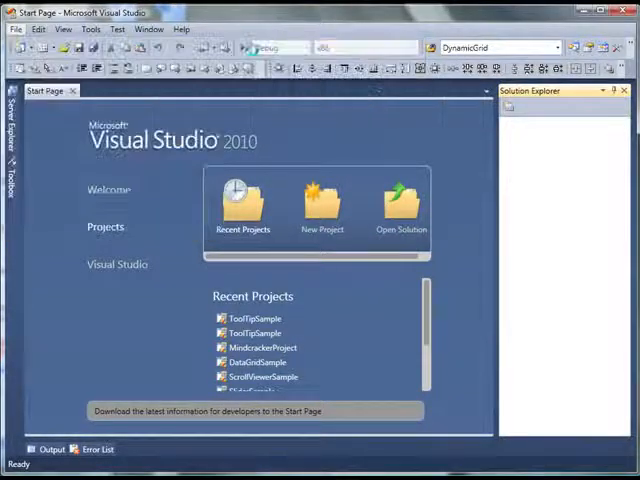
click(320, 200)
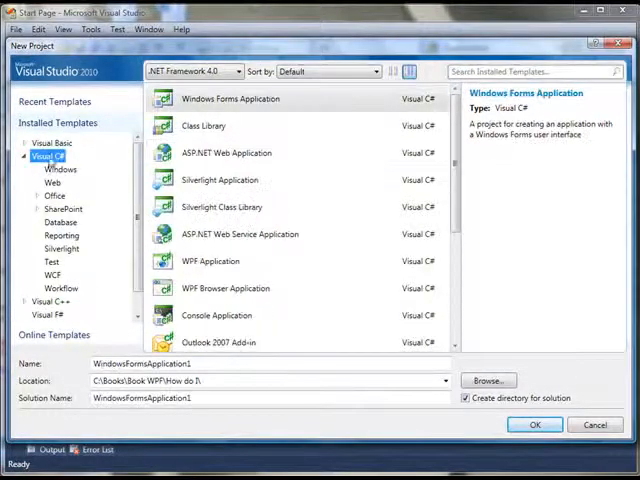
click(56, 168)
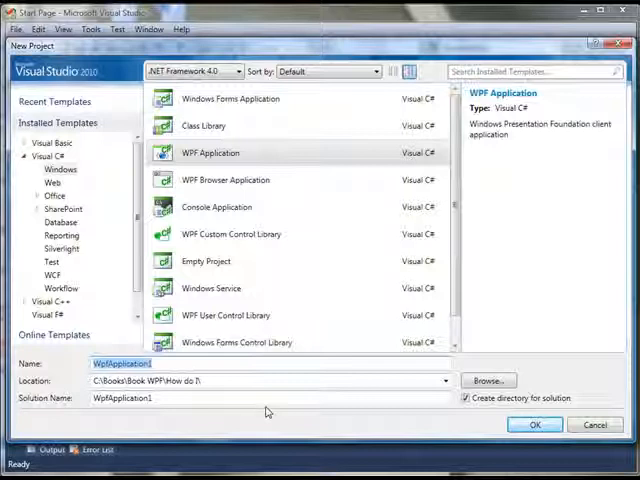
text(ViewBoxSample)
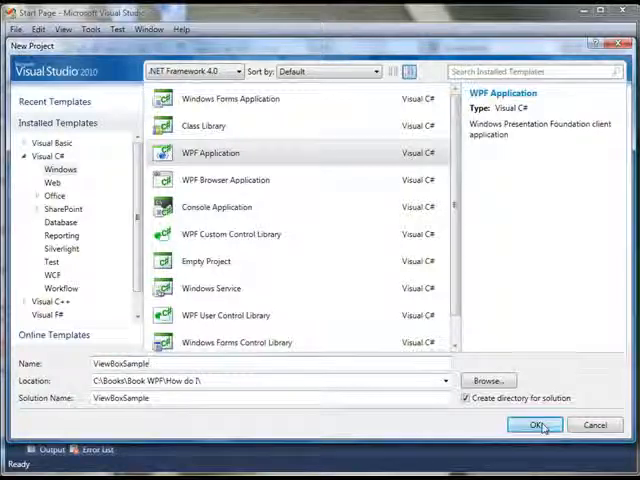
click(540, 424)
text(<Viewbox )
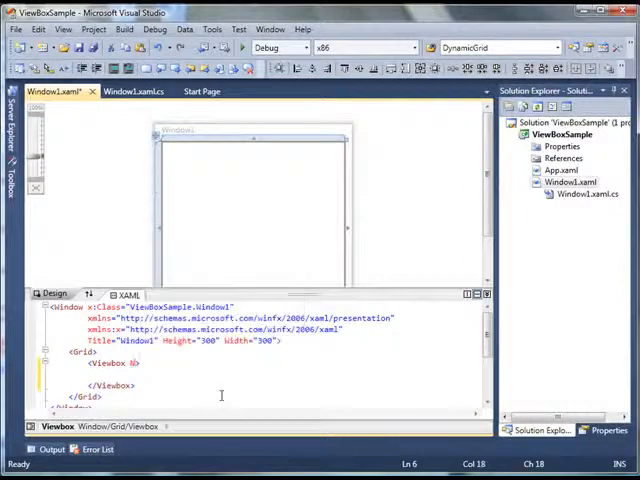
Add <Viewbox Name="ViewBox1" Width="200" Height="200"> inside the Grid in MainWindow.xaml.
text(Name="")
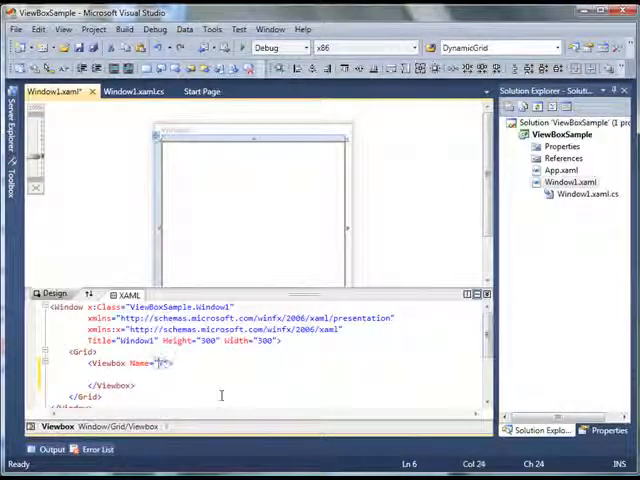
text(ViewBox1)
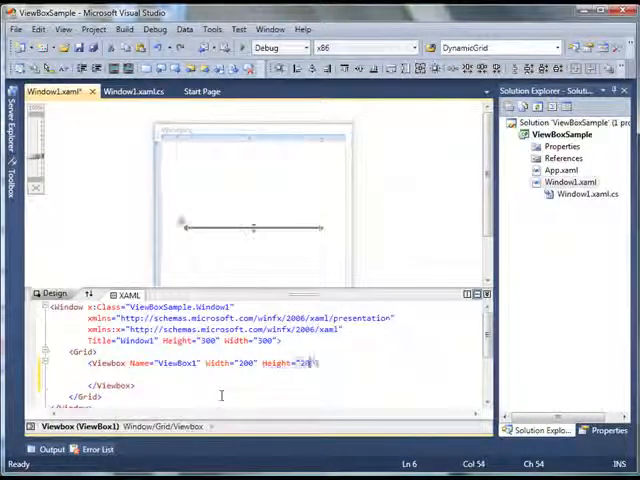
text(00)
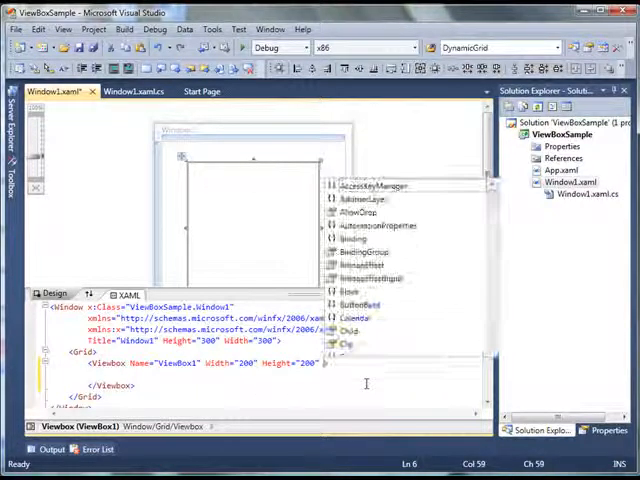
Set VerticalAlignment="Top" and HorizontalAlignment="Left" on the ViewBox1 element.
key(Escape)
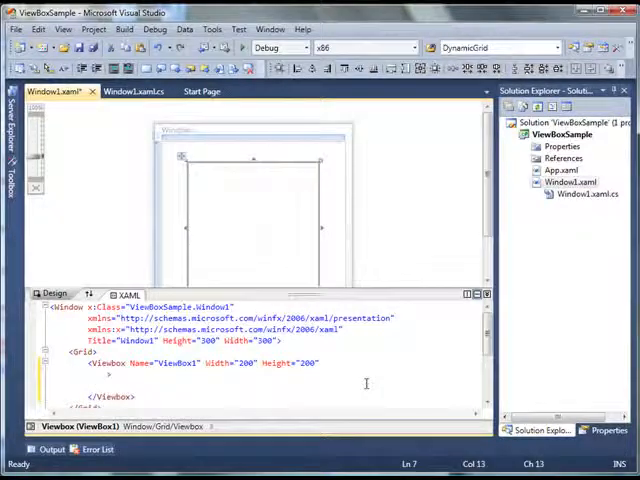
text(VerticalAlignment=")
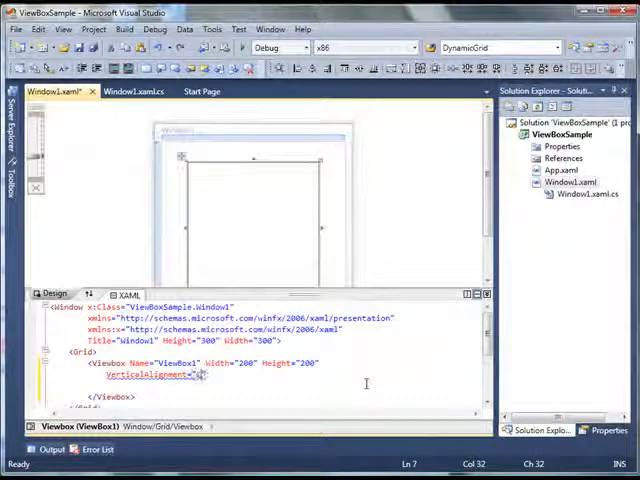
text(Top)
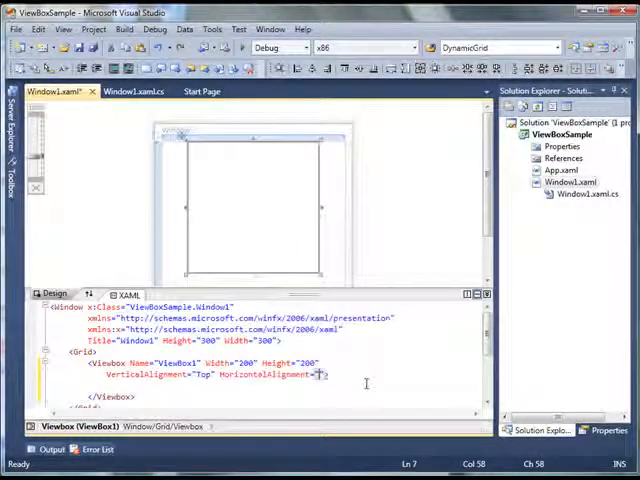
text(Left)
text(<Ellipse)
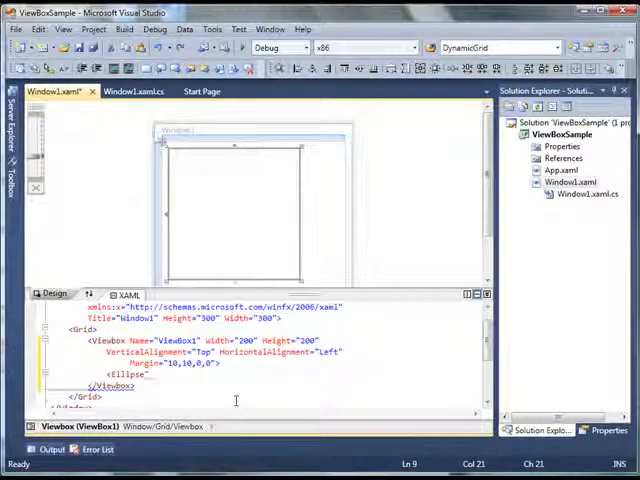
Add an Ellipse with Width="100", Height="50" and Fill="Red" inside the Viewbox.
text(H)
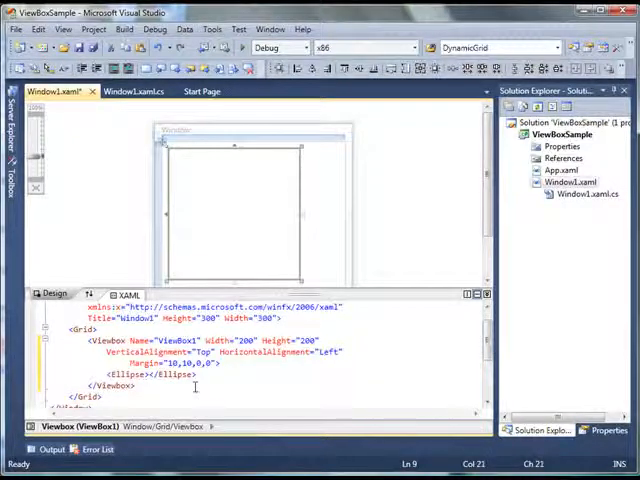
text(Width=")
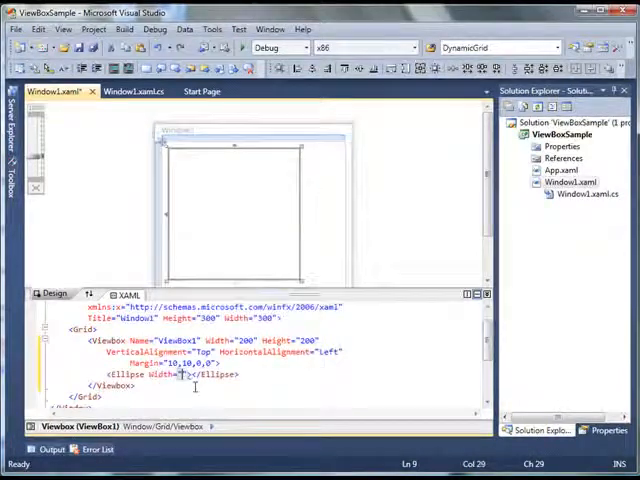
text(100)
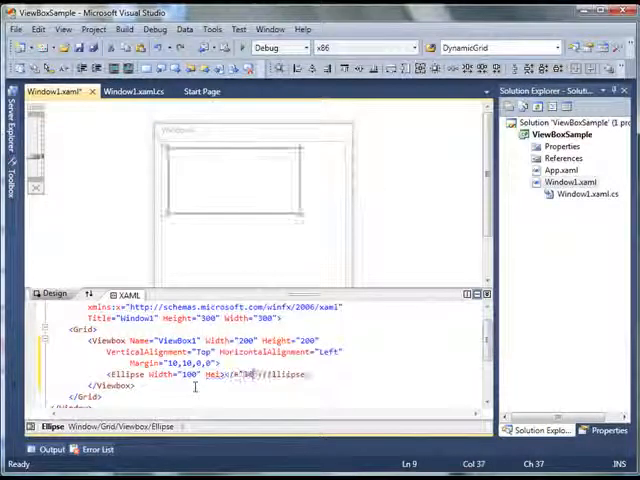
text(Fi)
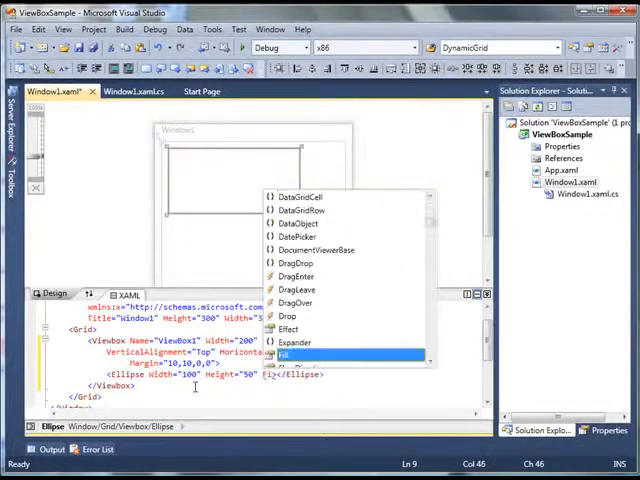
text(Red)
click(294, 362)
text( Stretch="Fill)
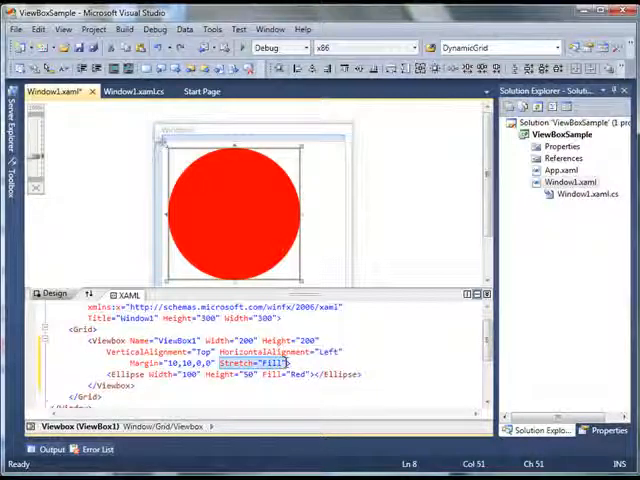
mouse_move(252, 228)
text( Name="RootLayout" )
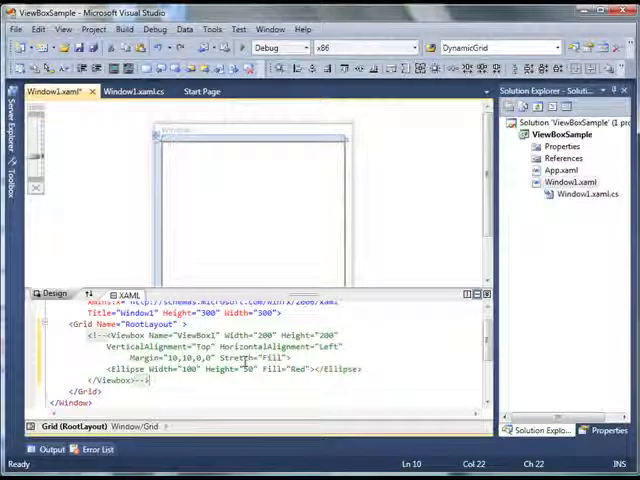
Switch to the MainWindow.xaml.cs code-behind file.
click(130, 92)
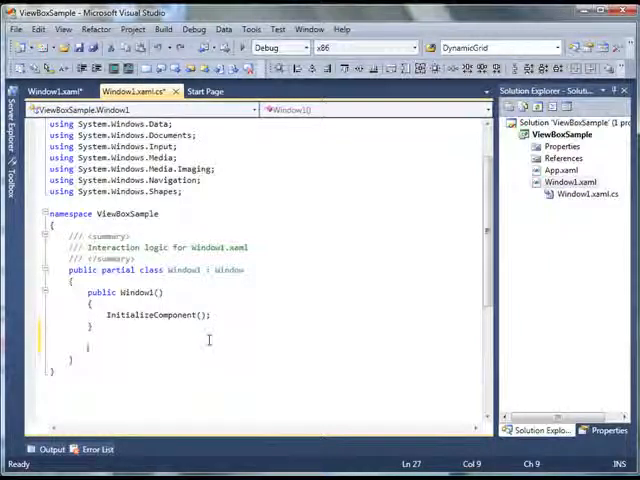
Begin a private CreateViewboxDynamically method below the MainWindow constructor.
text(pri)
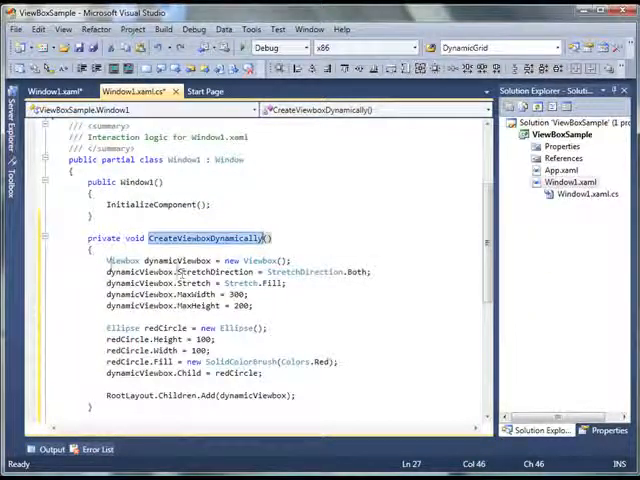
double_click(178, 260)
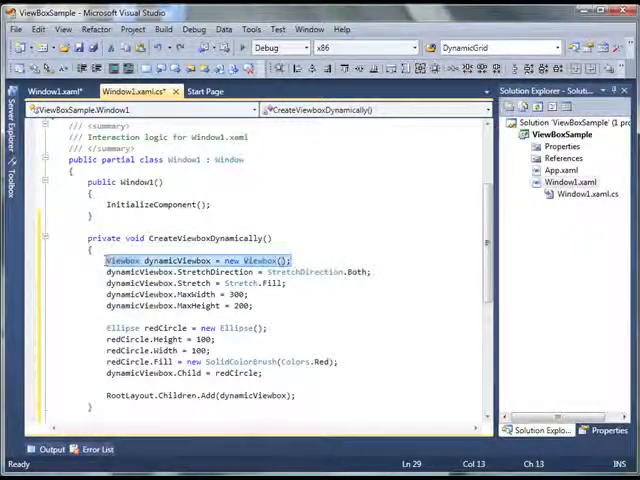
mouse_move(280, 260)
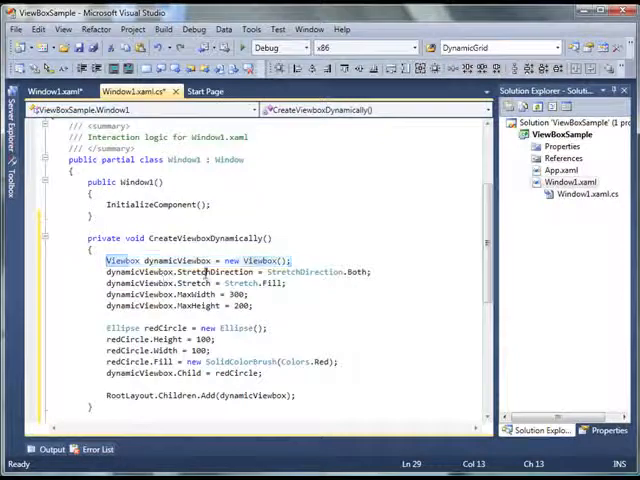
double_click(216, 272)
text(5)
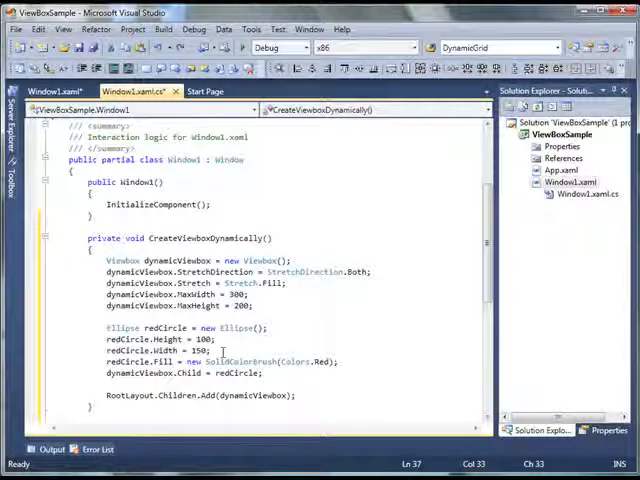
key(BackSpace)
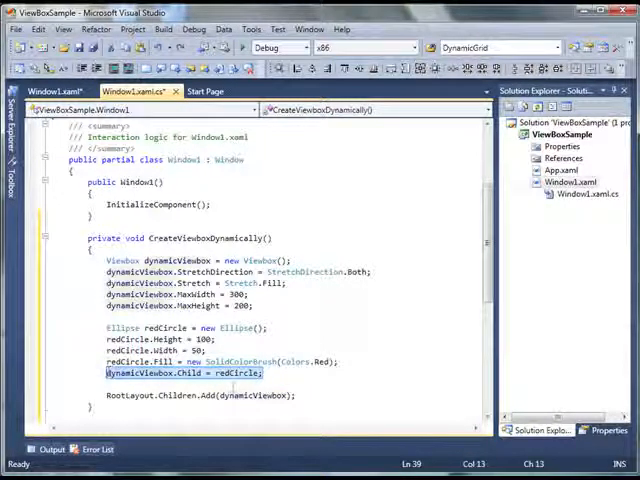
mouse_move(350, 376)
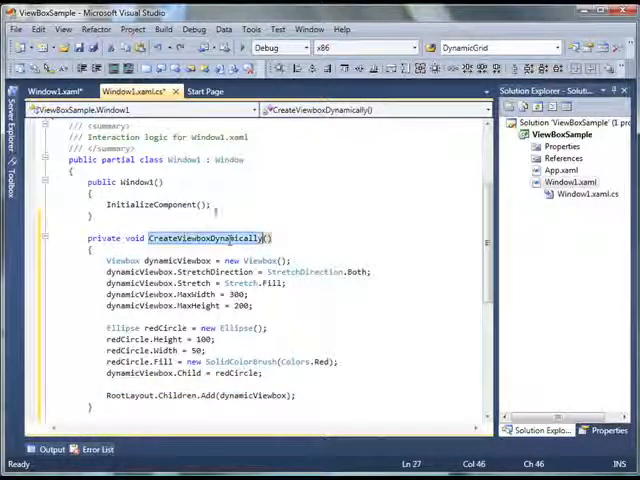
Call CreateViewboxDynamically() after InitializeComponent() in the constructor.
text(CreateViewboxDynamically();)
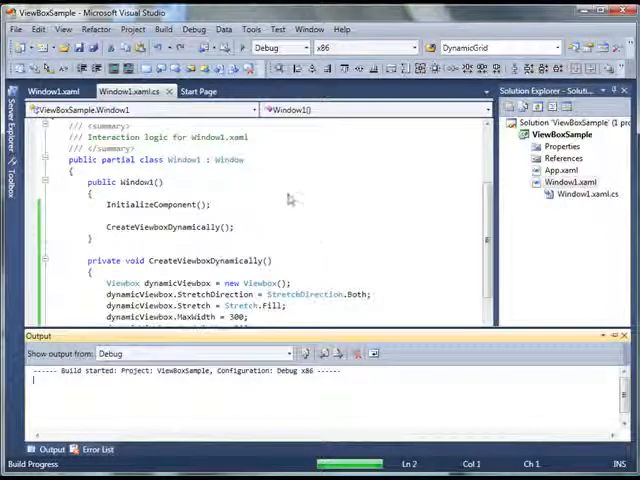
mouse_move(280, 216)
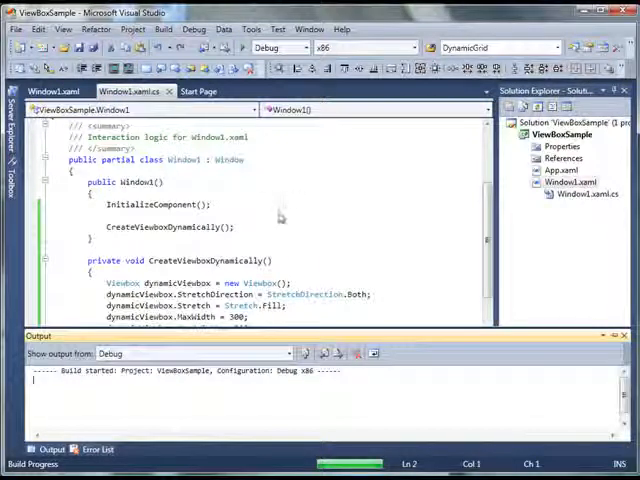